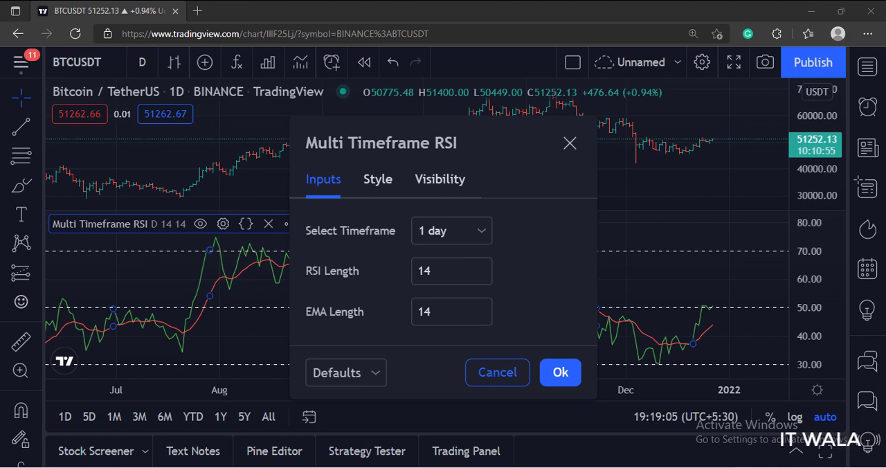
Set the Multi Timeframe RSI timeframe to 1 week and apply it.
{"action": "left_click", "coordinate": [450, 230]}
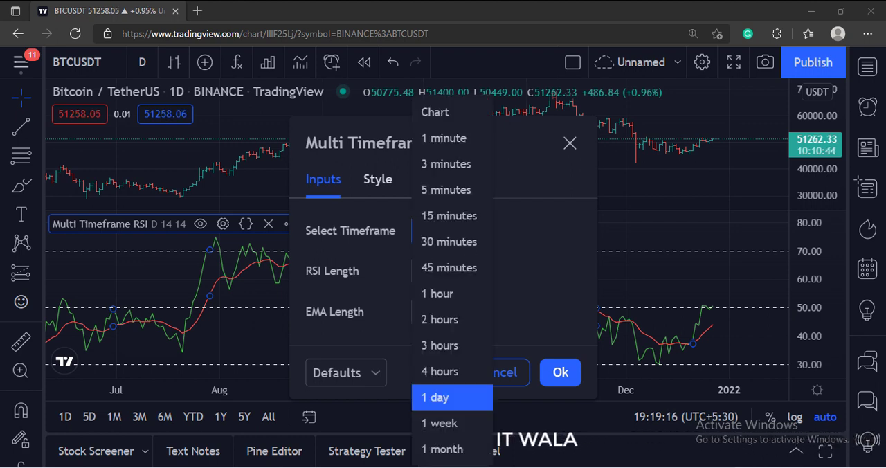
{"action": "left_click", "coordinate": [436, 423]}
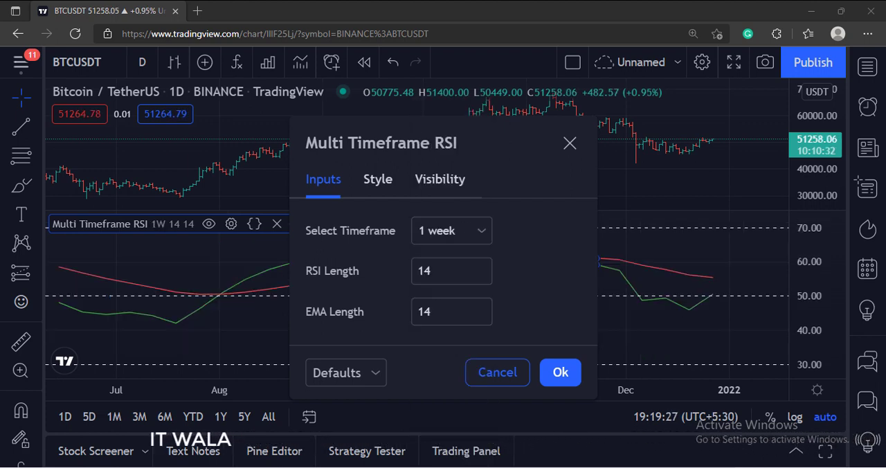
{"action": "left_click", "coordinate": [560, 372]}
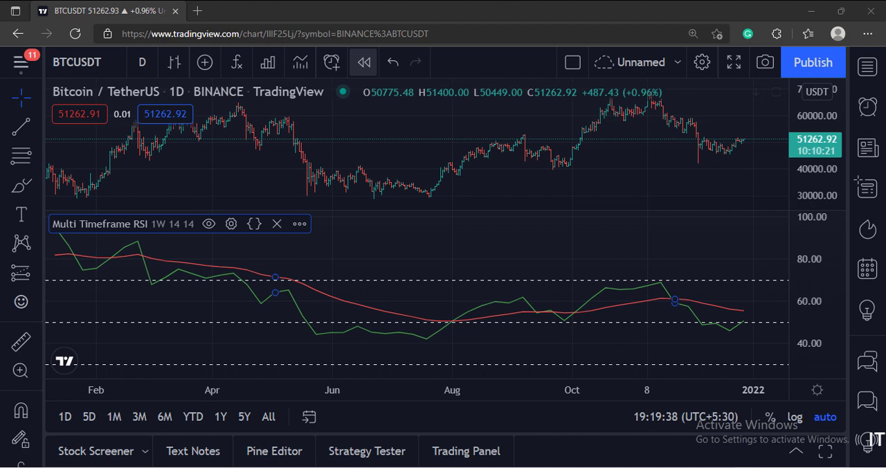
Change the Multi Timeframe RSI timeframe to 1 month and apply it.
{"action": "left_click", "coordinate": [231, 224]}
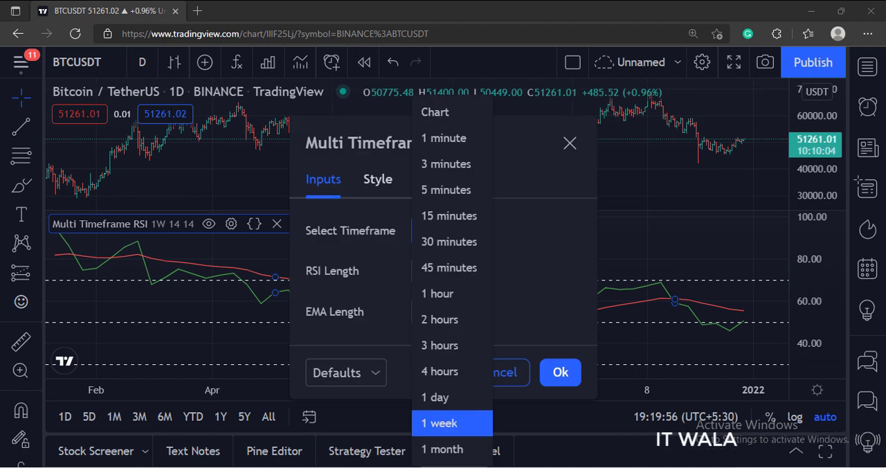
{"action": "left_click", "coordinate": [442, 448]}
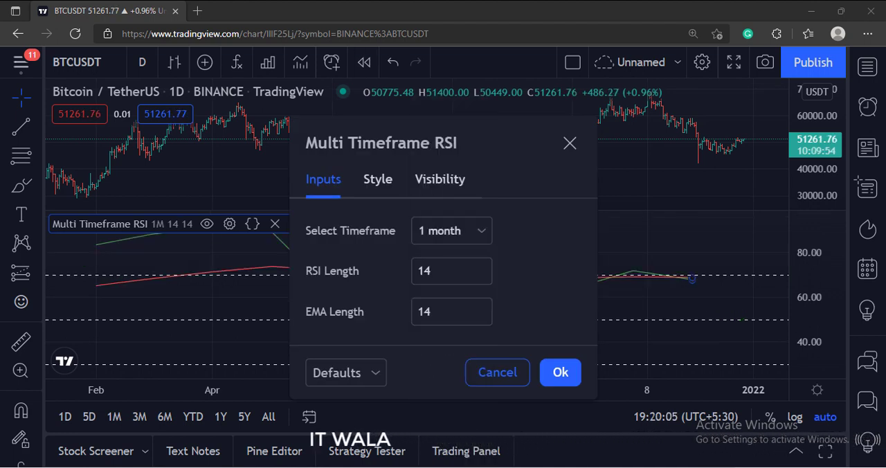
{"action": "left_click", "coordinate": [560, 371]}
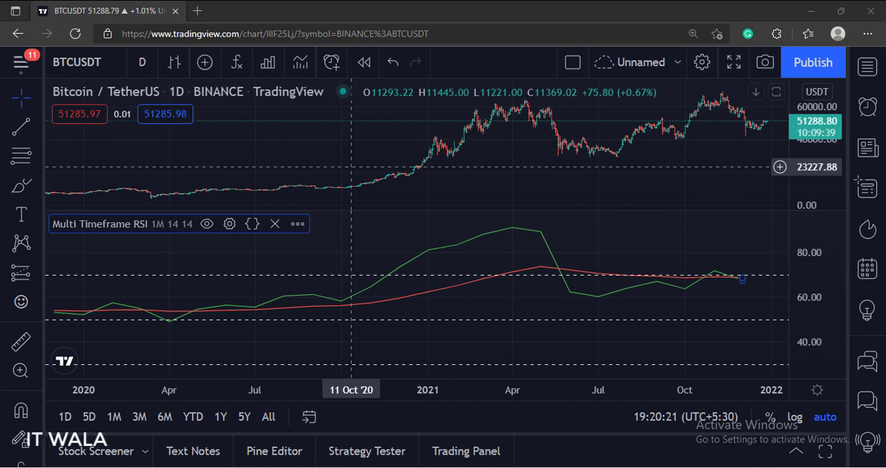